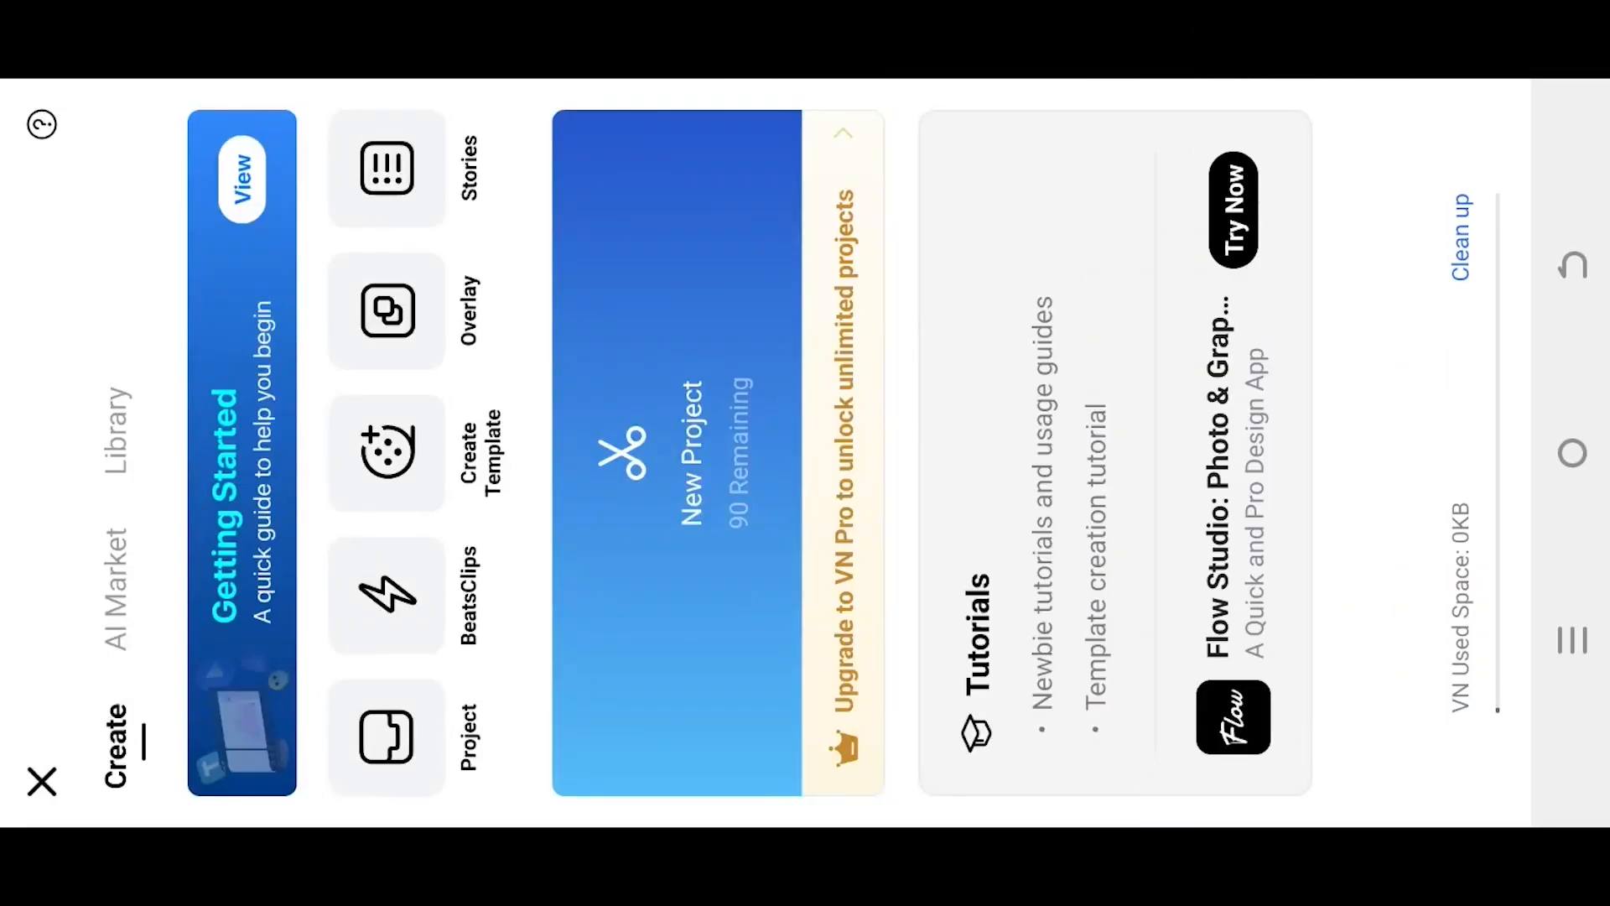
Start a new video-based project and switch the media browser to the Download 1080p album
{"action": "left_click", "coordinate": [677, 452]}
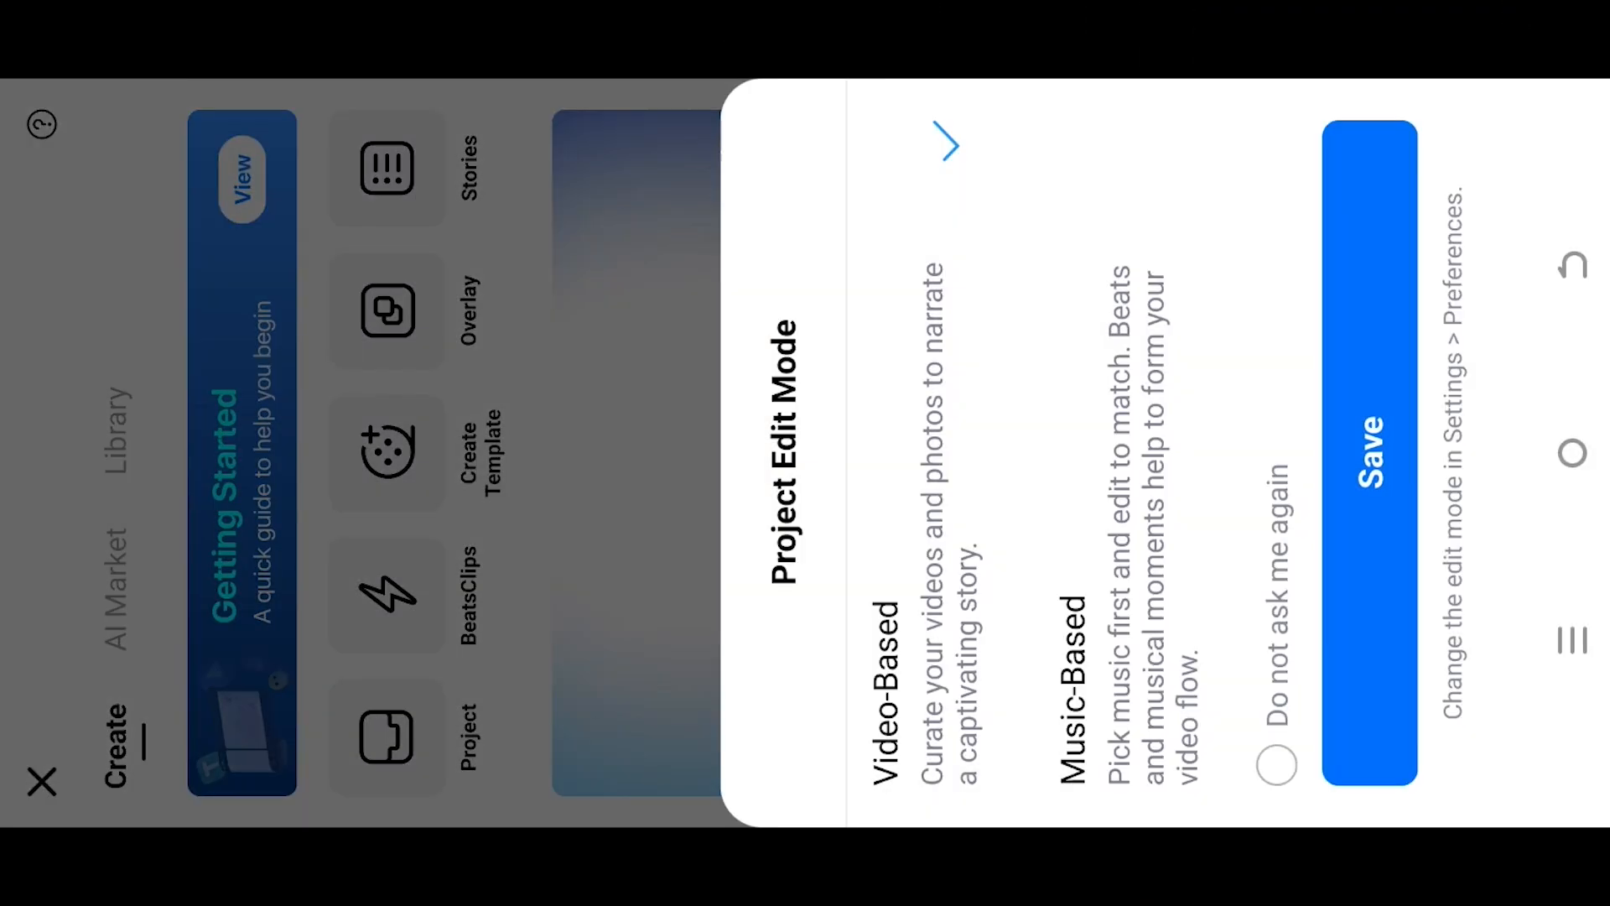
{"action": "left_click", "coordinate": [1369, 453]}
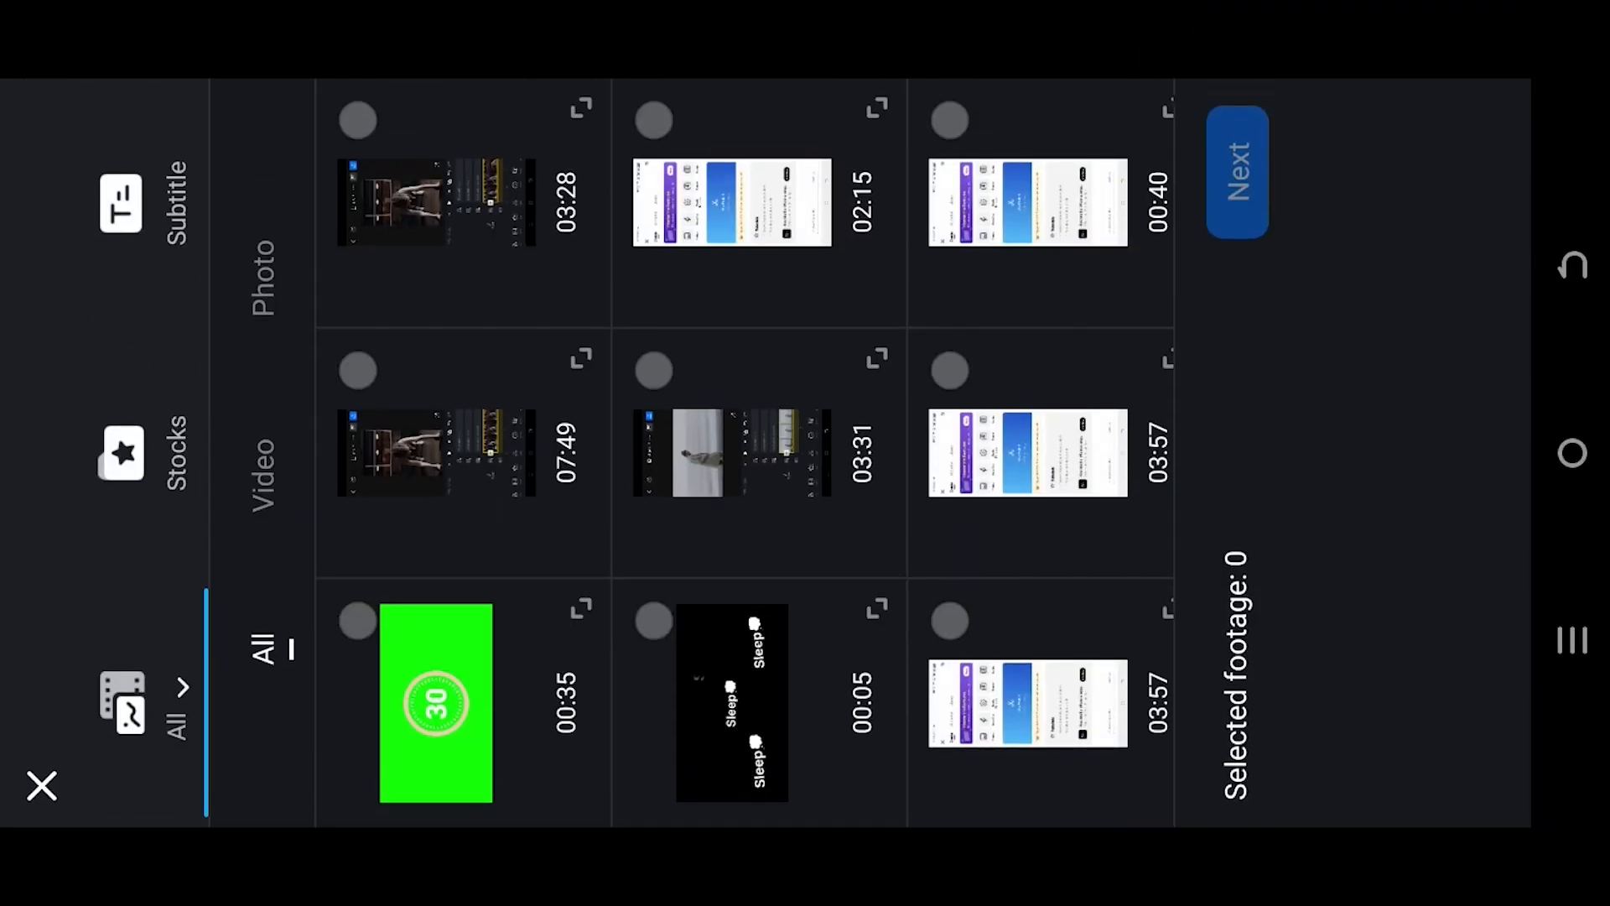
{"action": "left_click", "coordinate": [173, 709]}
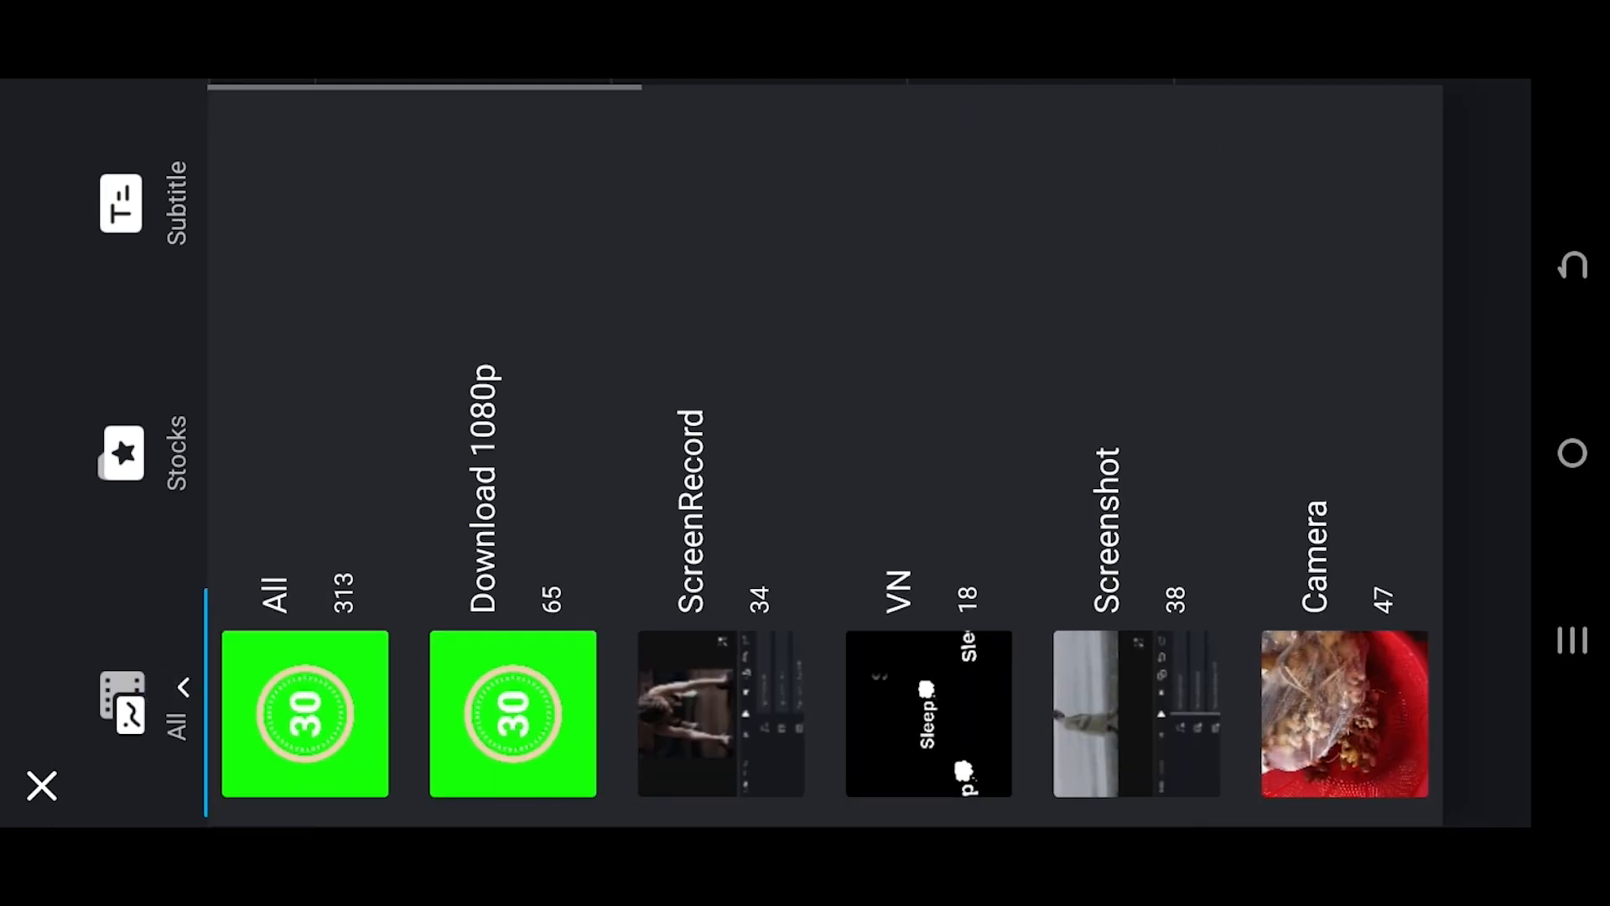
{"action": "left_click", "coordinate": [489, 488]}
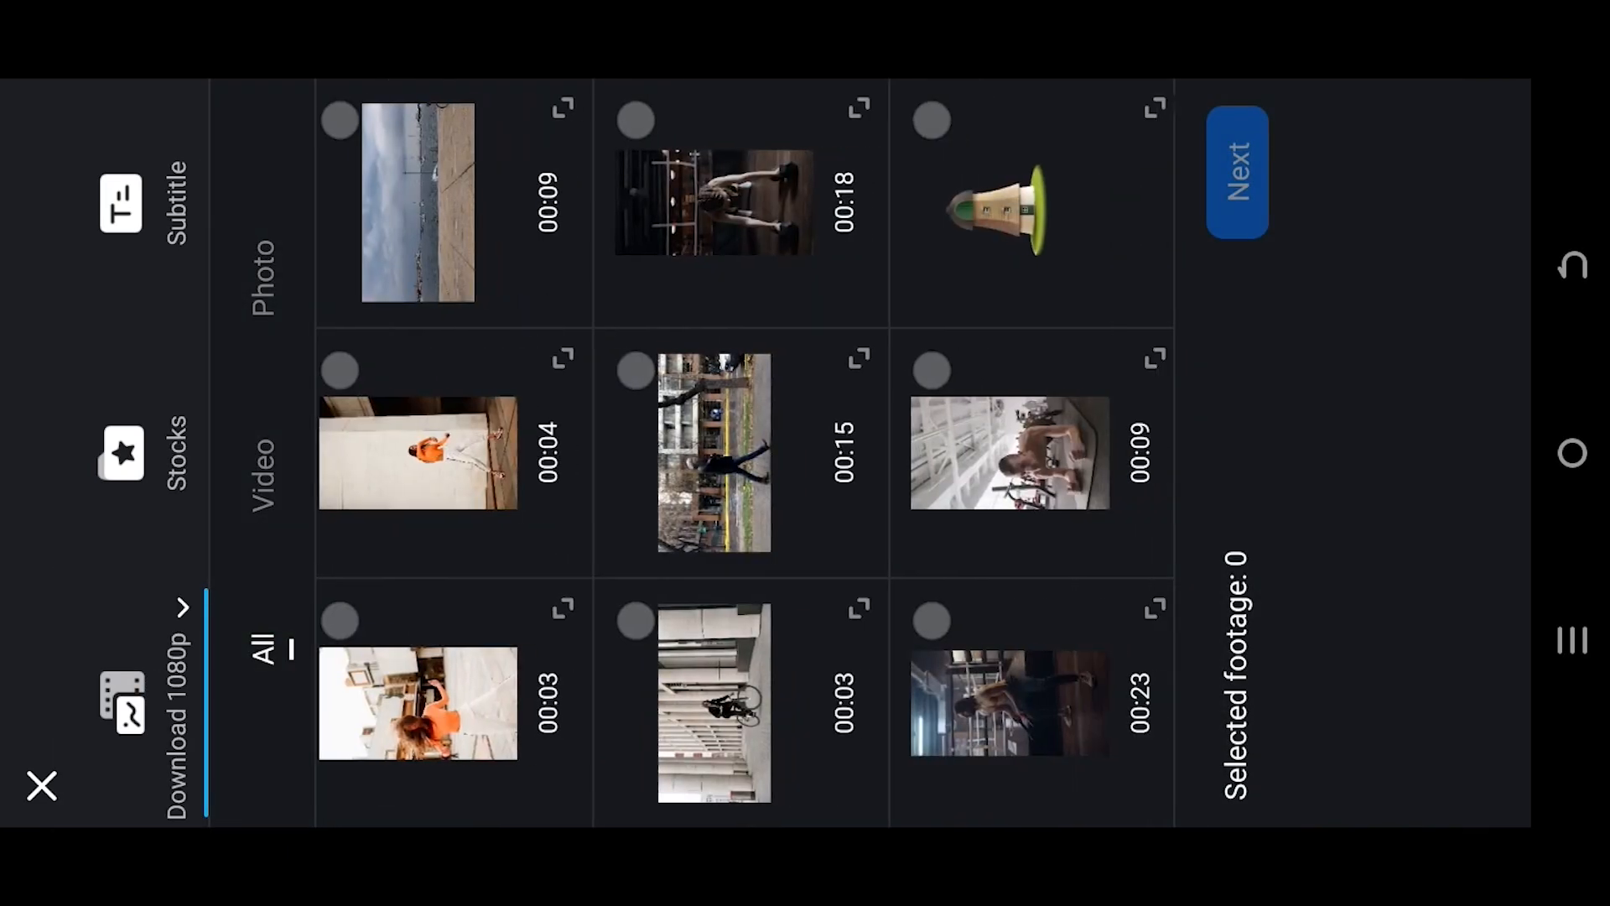
Select the 18-second dumbbell workout clip and continue into the editor with it
{"action": "left_click", "coordinate": [714, 201]}
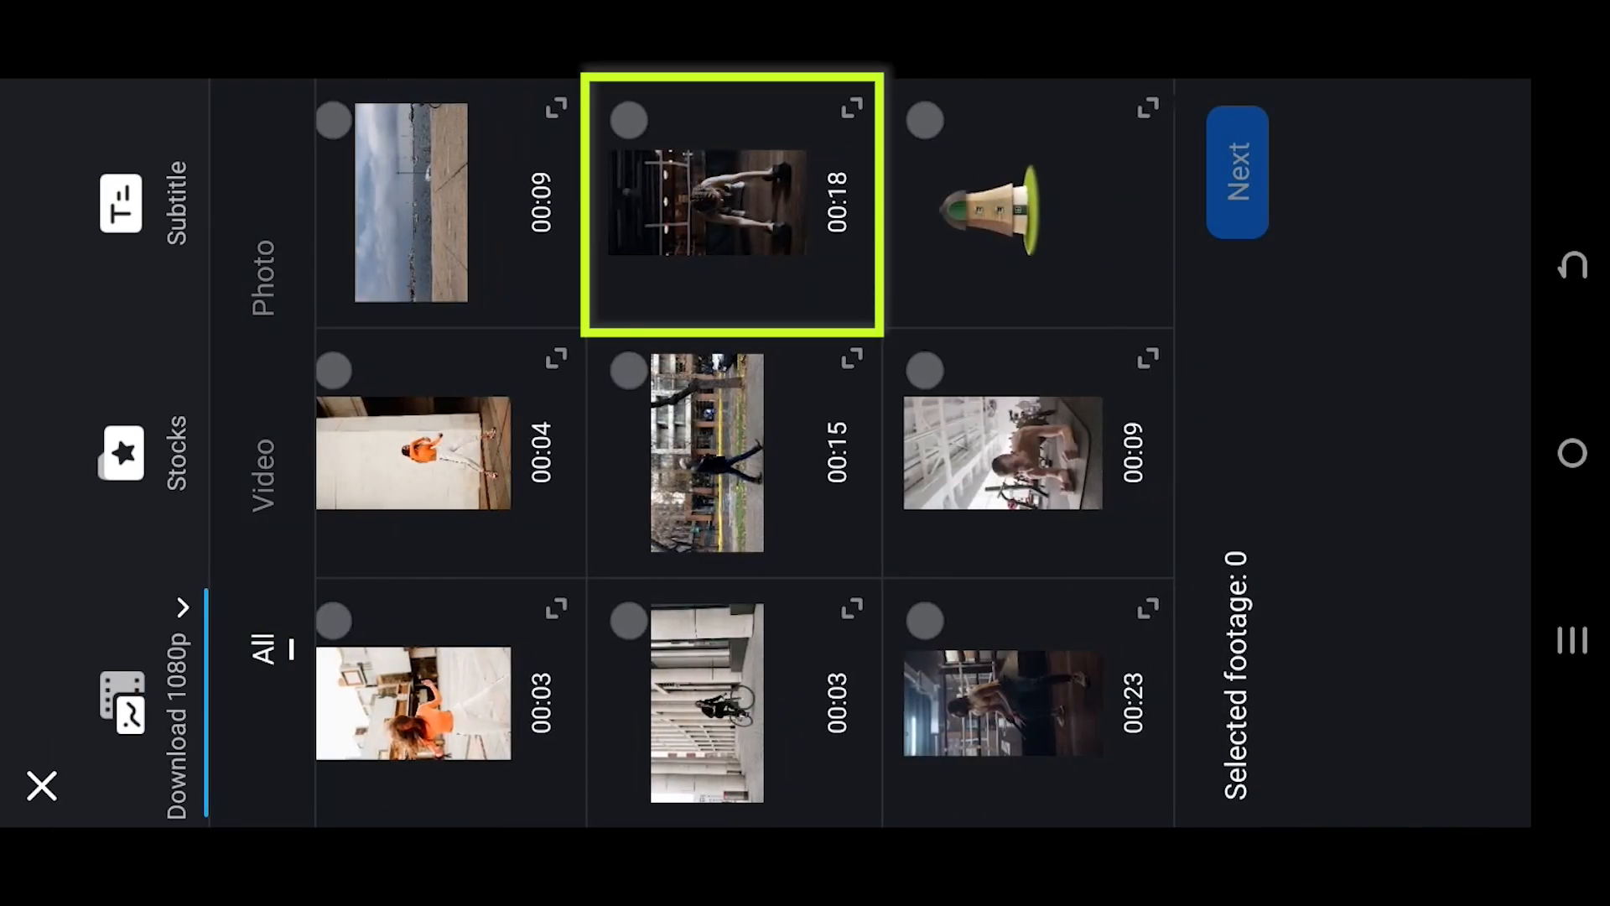
{"action": "left_click", "coordinate": [628, 119]}
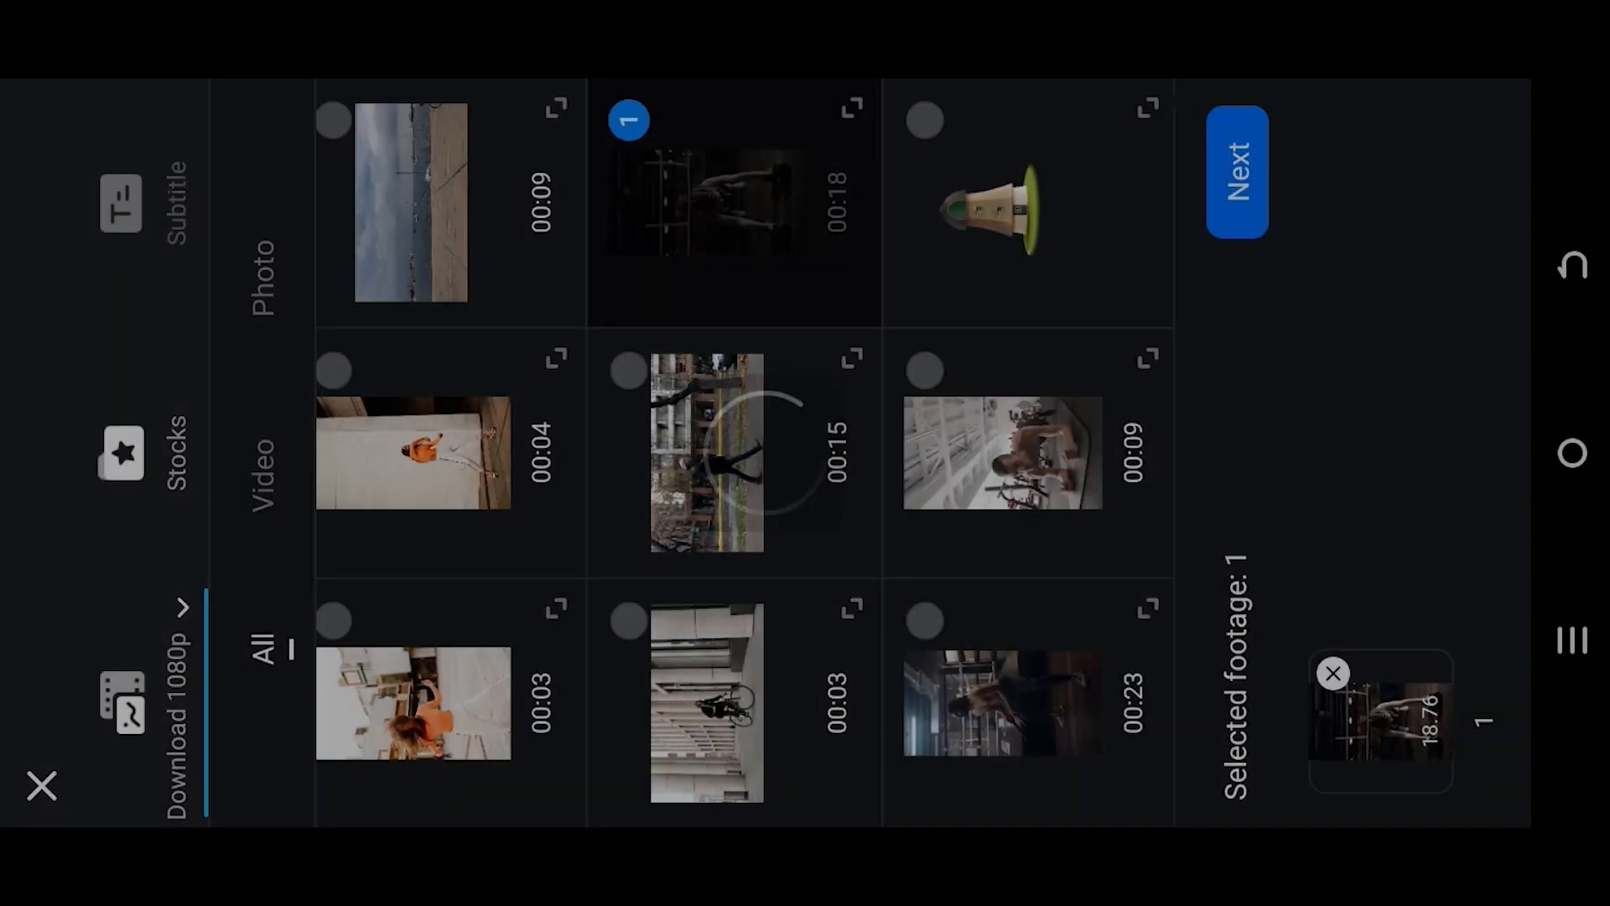
{"action": "left_click", "coordinate": [1235, 171]}
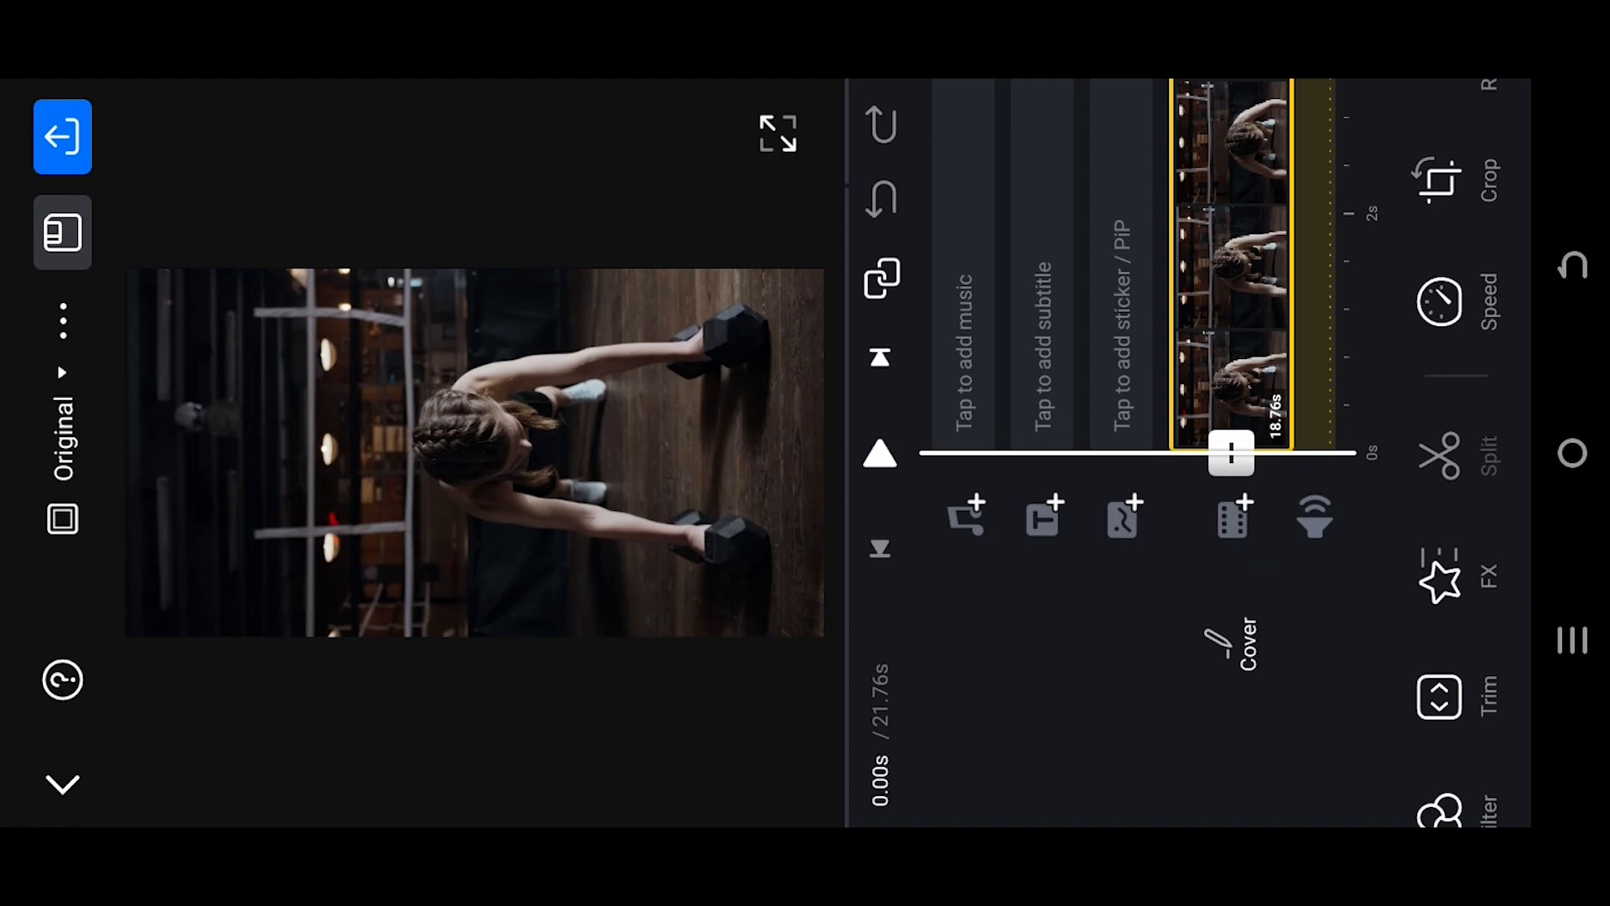
Add an overlay track above the workout footage sourced from the photo library
{"action": "left_click", "coordinate": [1232, 518]}
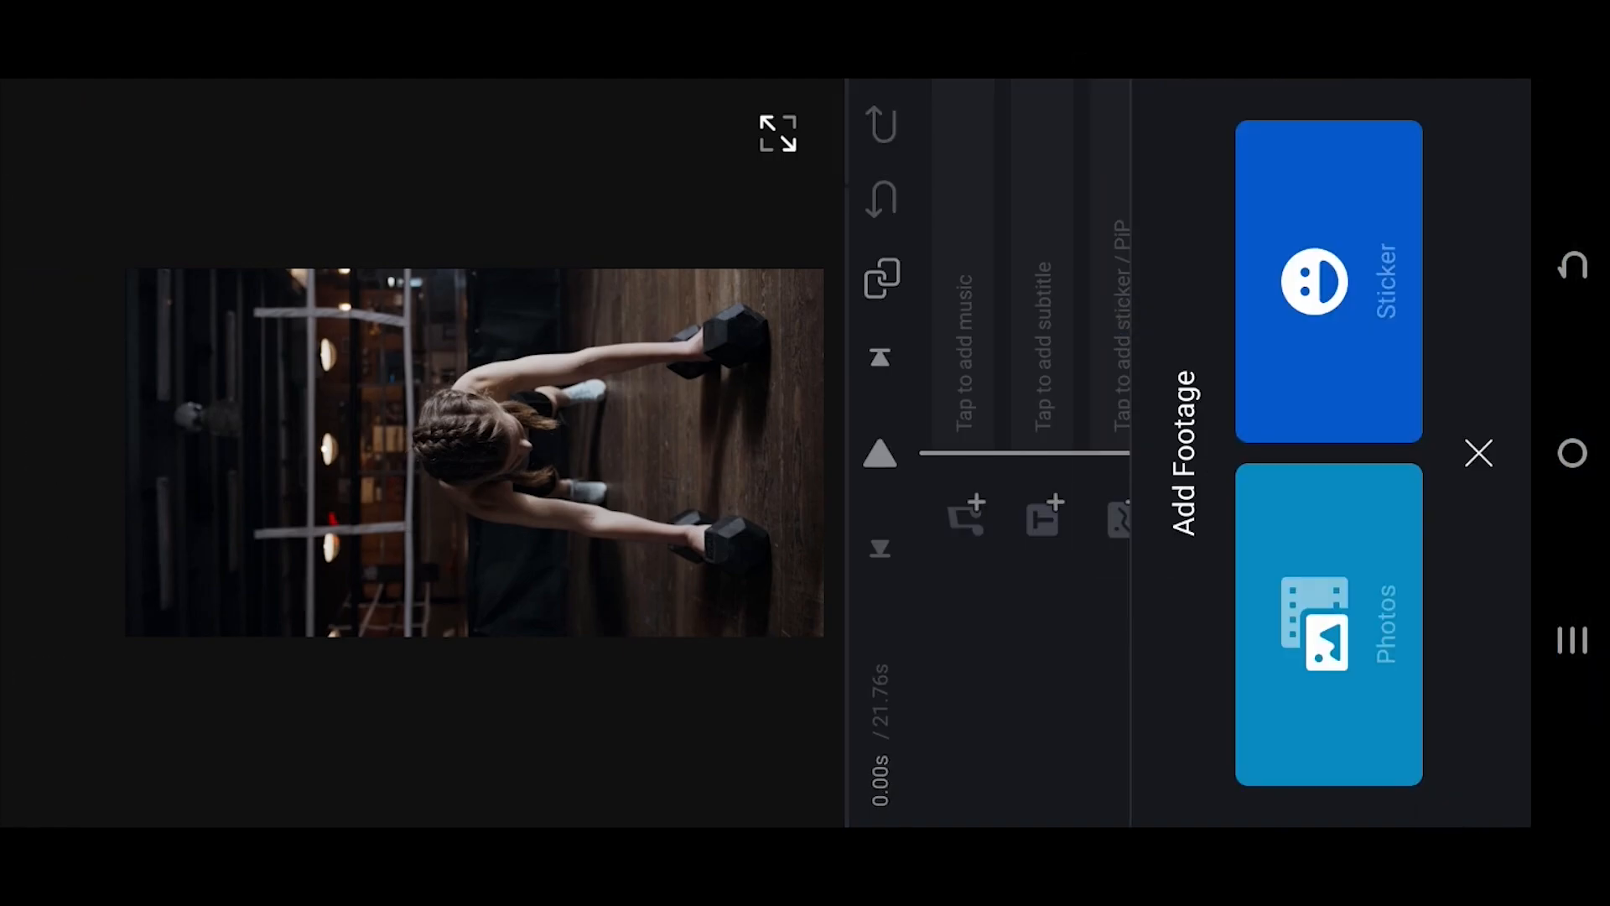
{"action": "left_click", "coordinate": [1328, 622]}
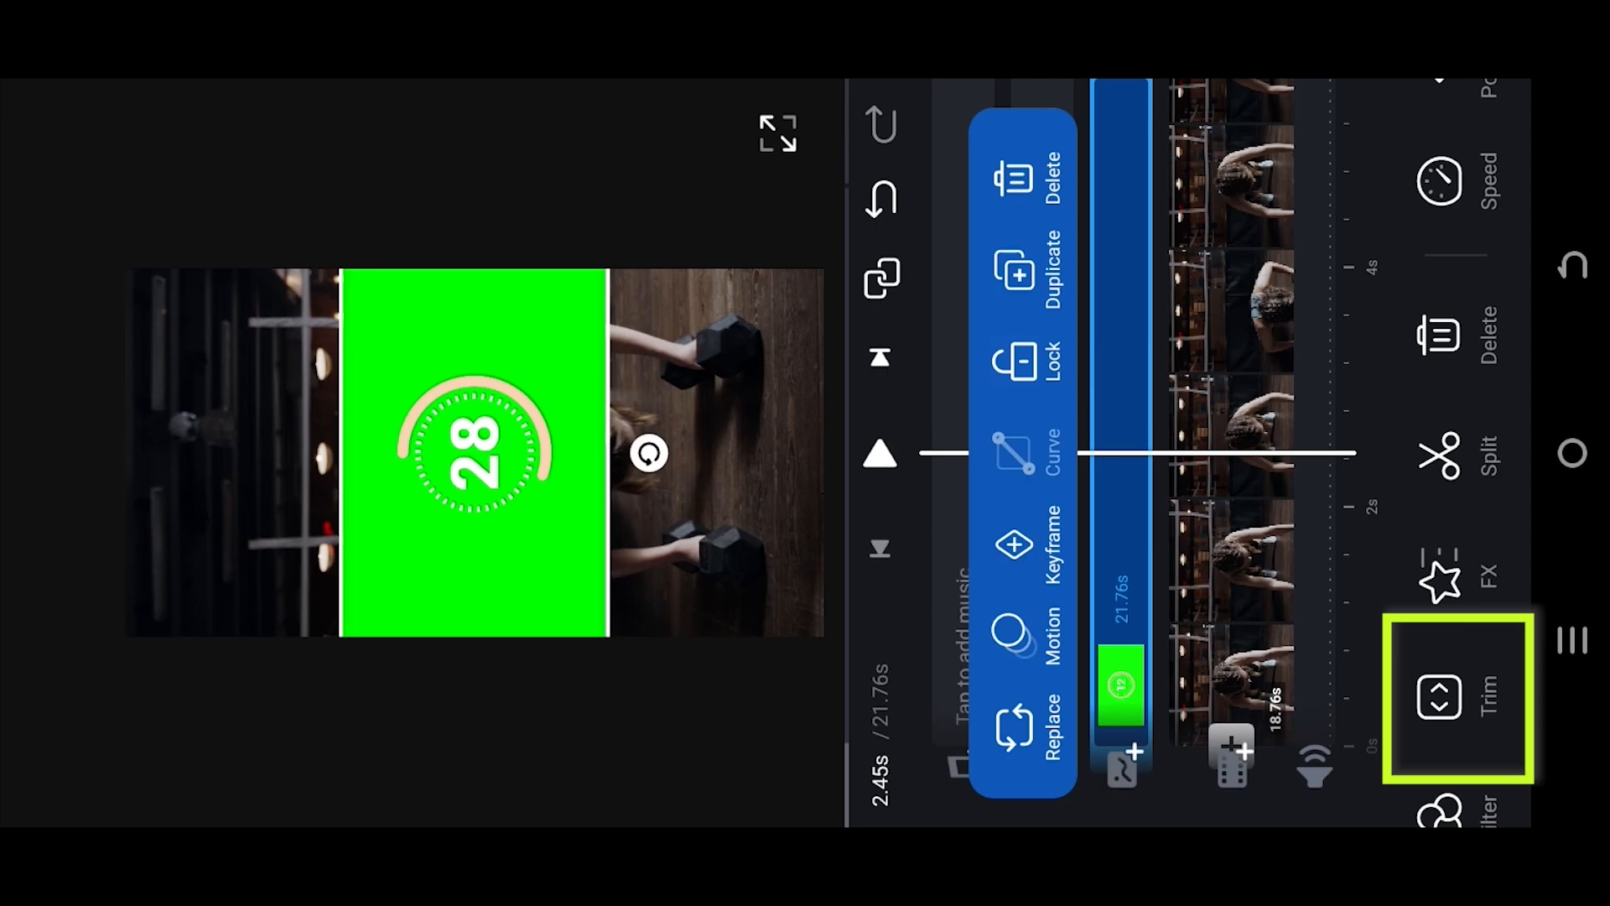
Trim the countdown overlay, then key out its green background with Chroma
{"action": "left_click", "coordinate": [1457, 699]}
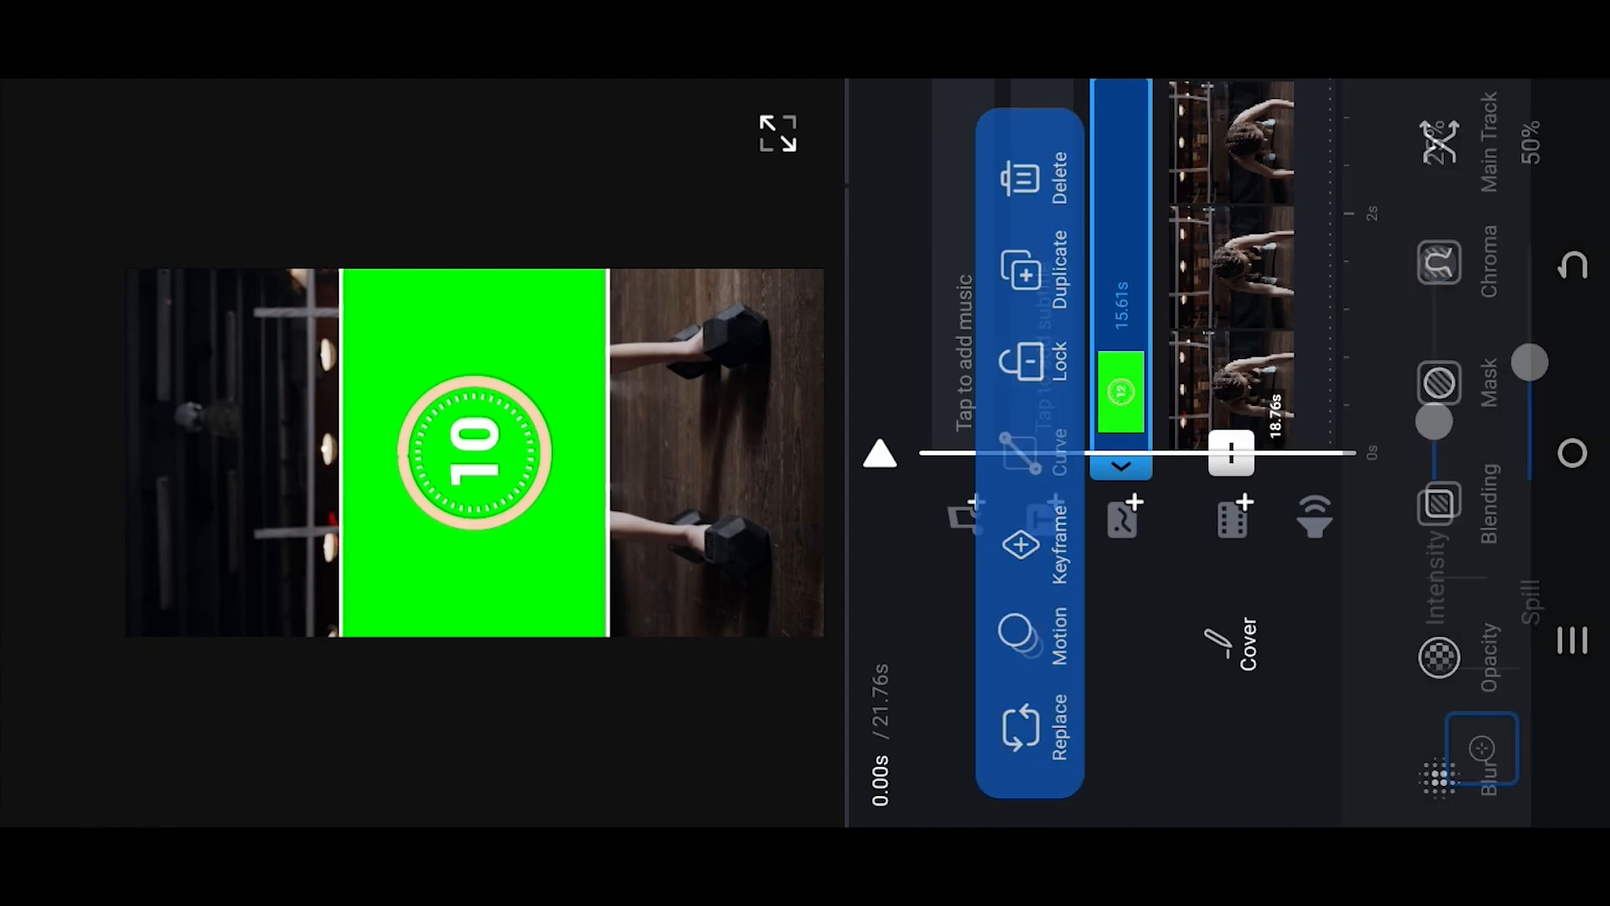
{"action": "left_click", "coordinate": [1439, 265]}
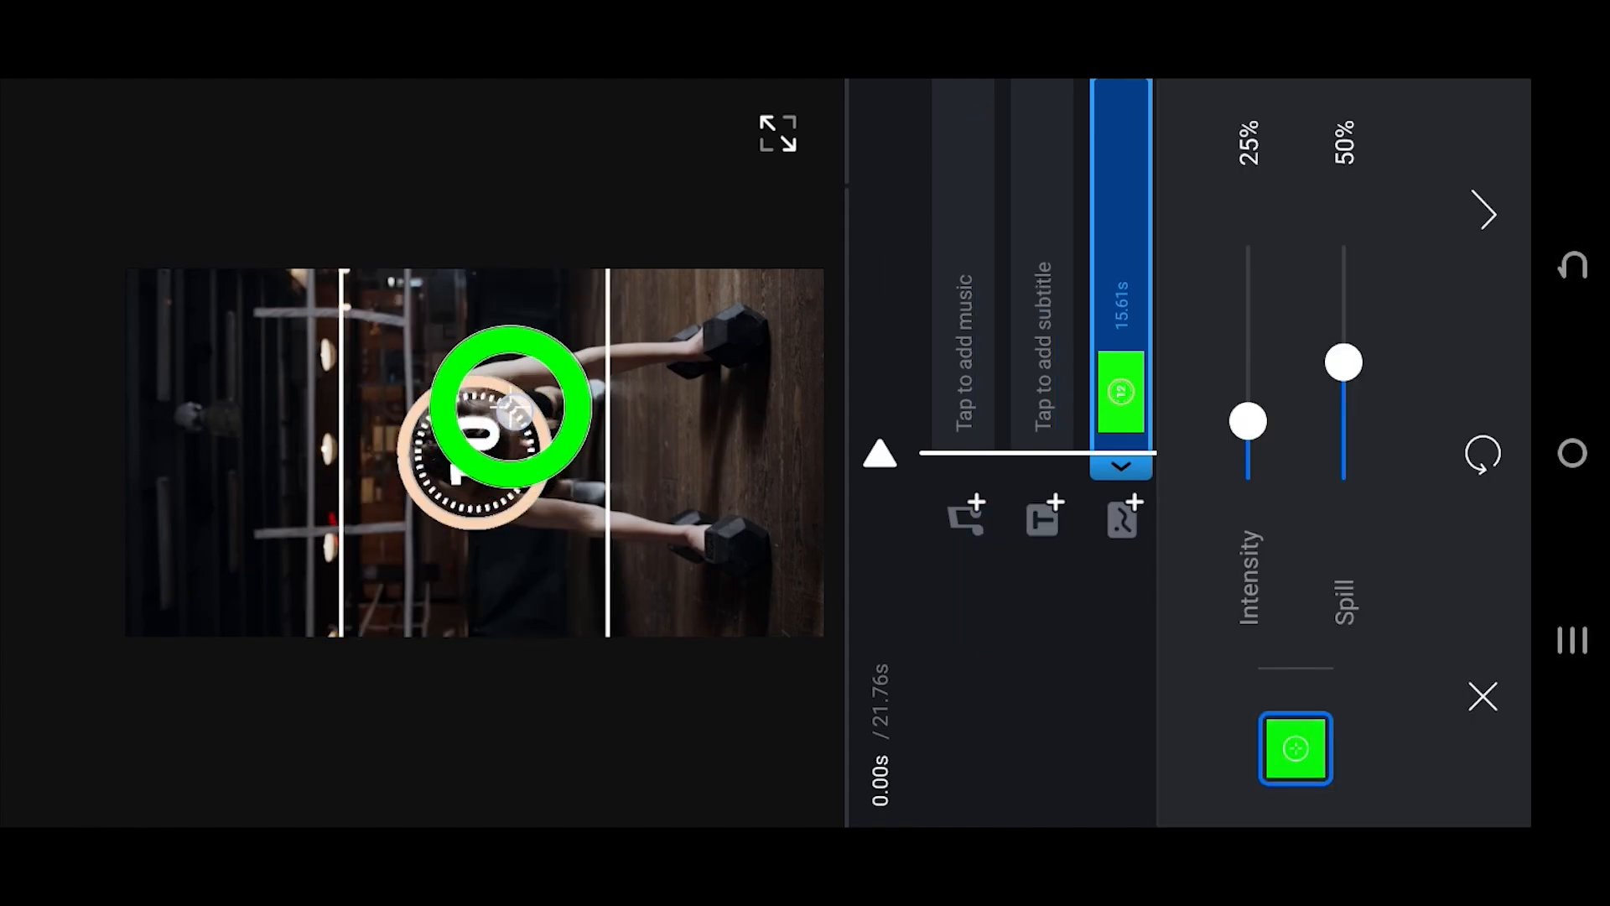